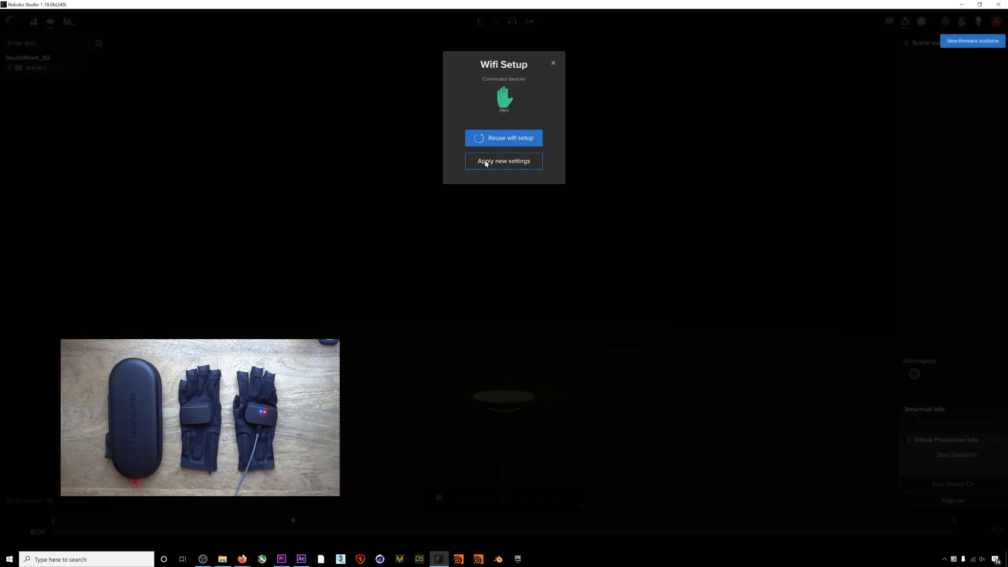
# Apply the new Wi-Fi settings (Rokoko_Jabberwock network, password, receiver IP) to the P6H glove and close Wifi Setup
pyautogui.click(504, 161)
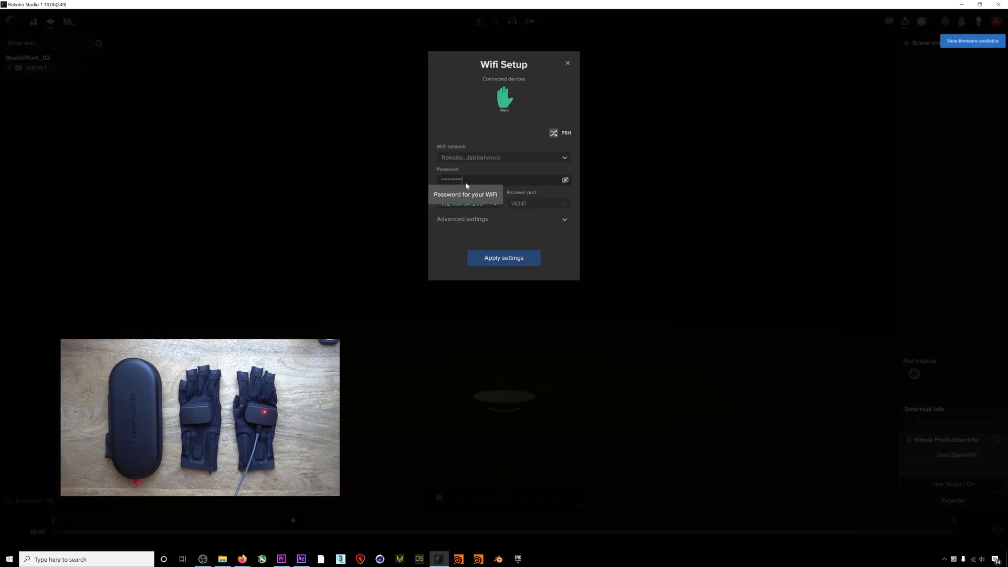
pyautogui.click(505, 258)
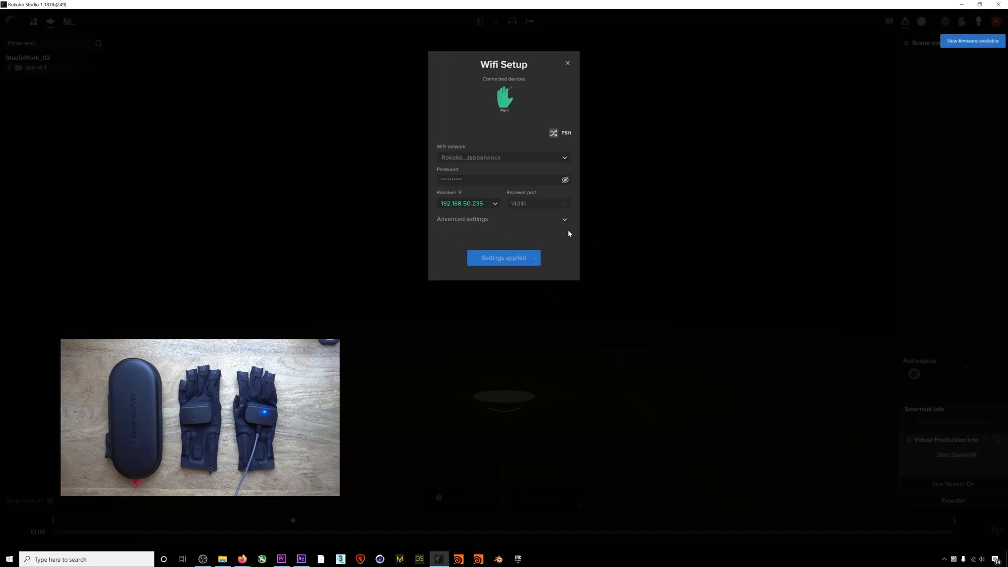
pyautogui.click(504, 257)
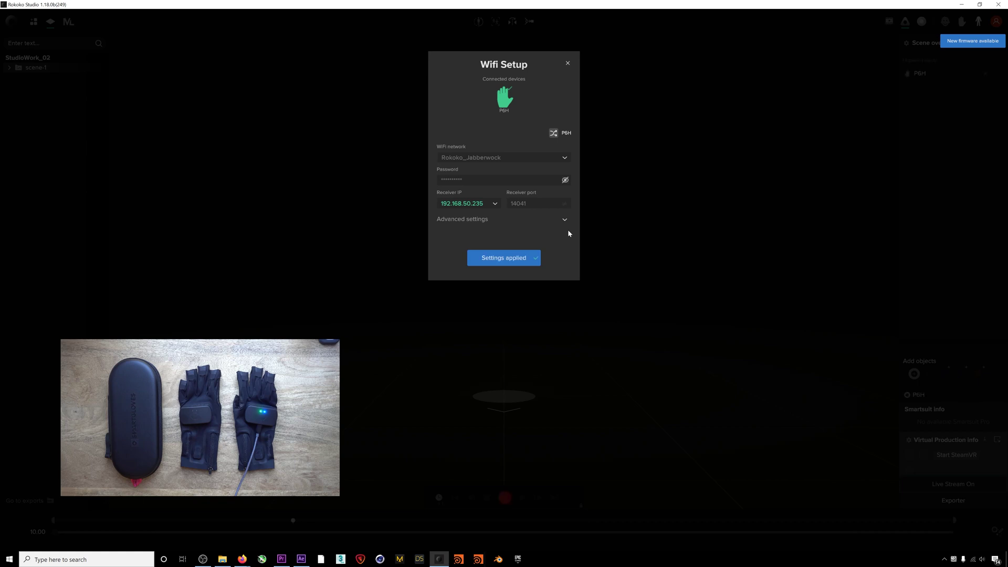
pyautogui.click(567, 63)
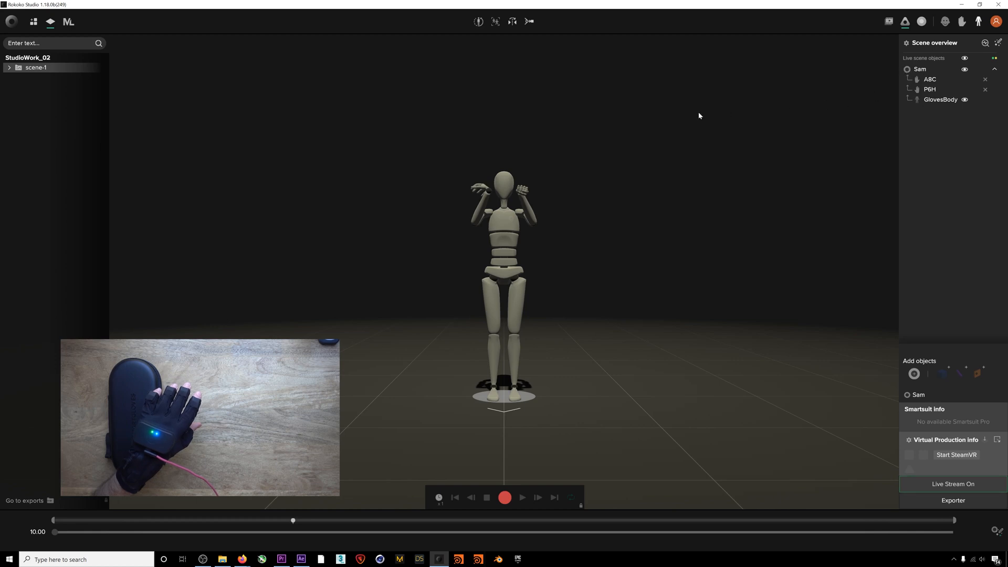
# Assign the P6H glove and GlovesBody to actor Sam so both hands report status
pyautogui.click(479, 21)
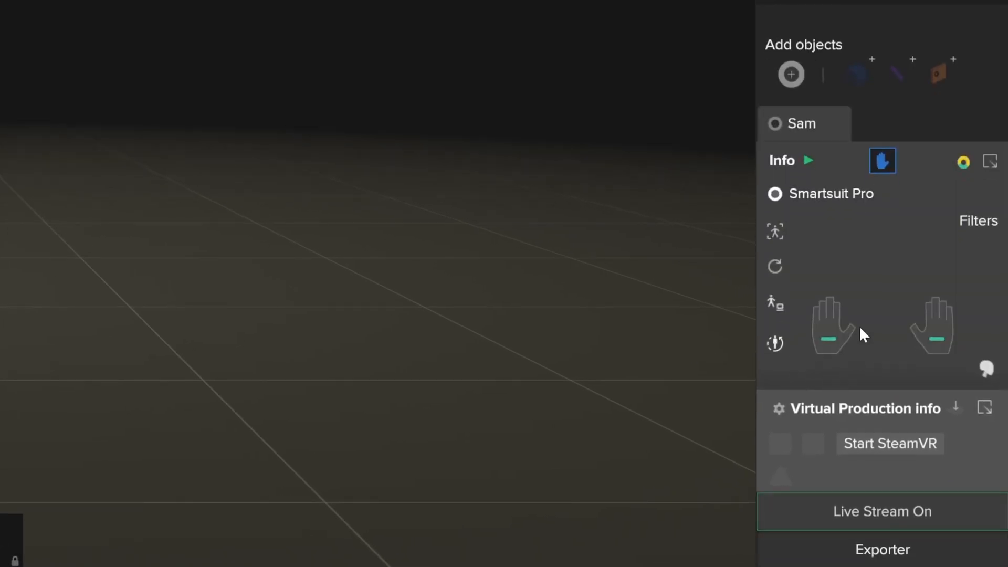
pyautogui.moveTo(867, 345)
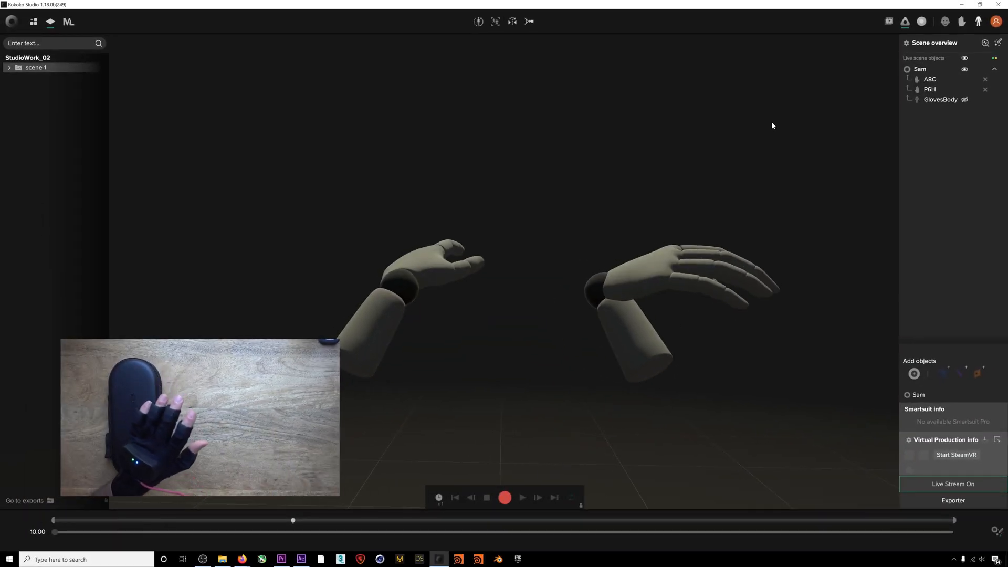
# Load take-7 under scene-1 in the project library for playback
pyautogui.click(504, 497)
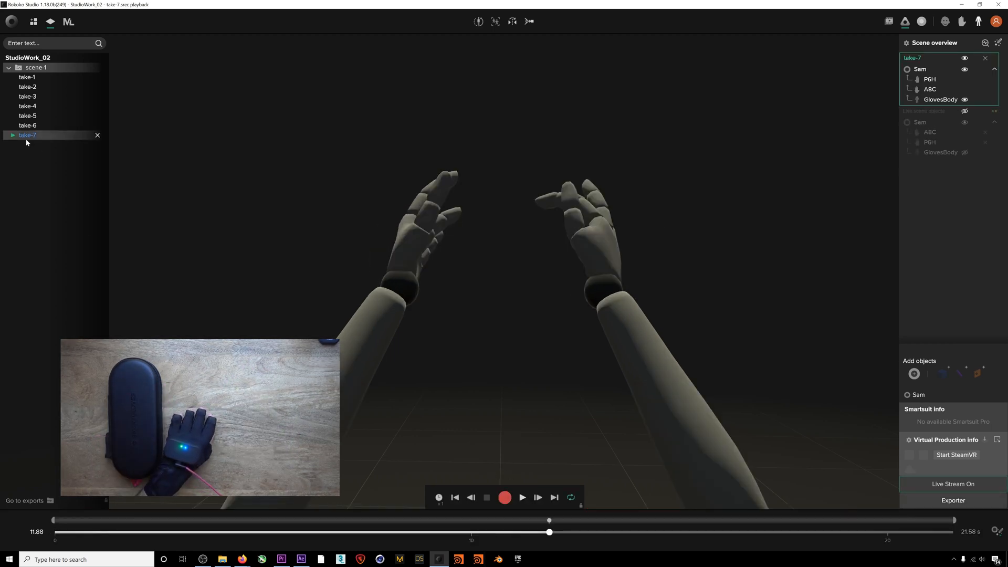
# Review the FBX, CSV and C3D export formats for take-7 in Export options, ending on C3D
pyautogui.click(952, 500)
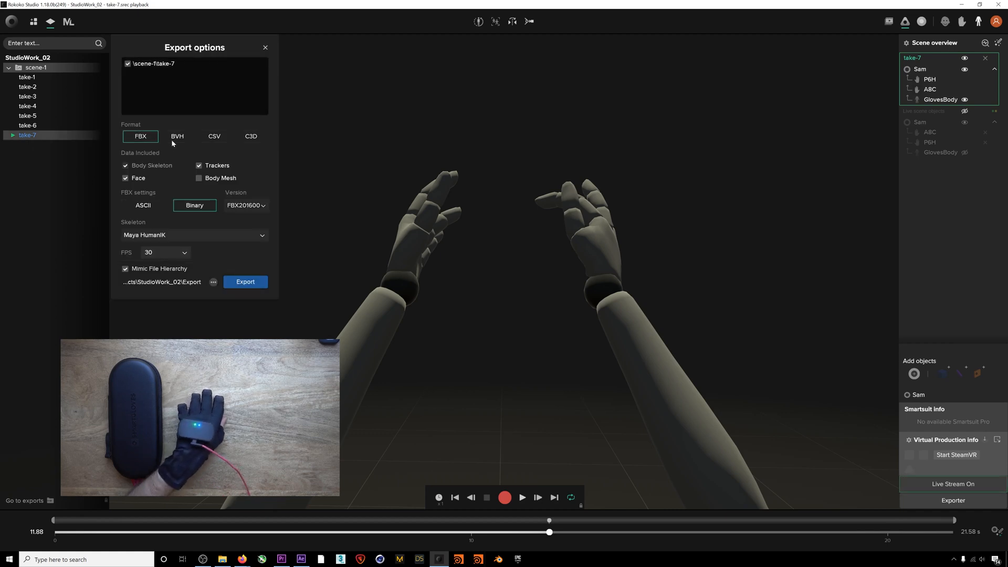
pyautogui.click(214, 135)
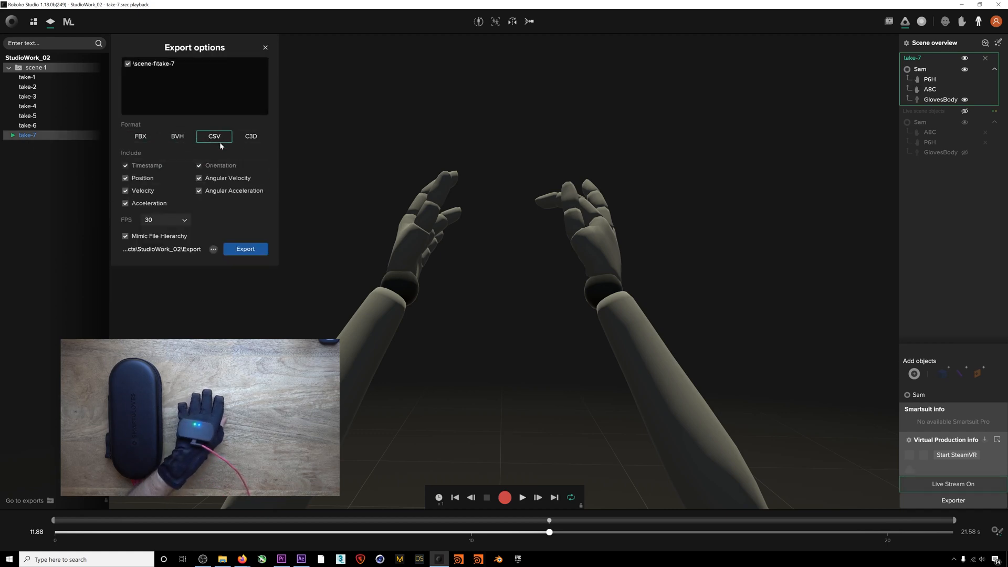
pyautogui.click(250, 135)
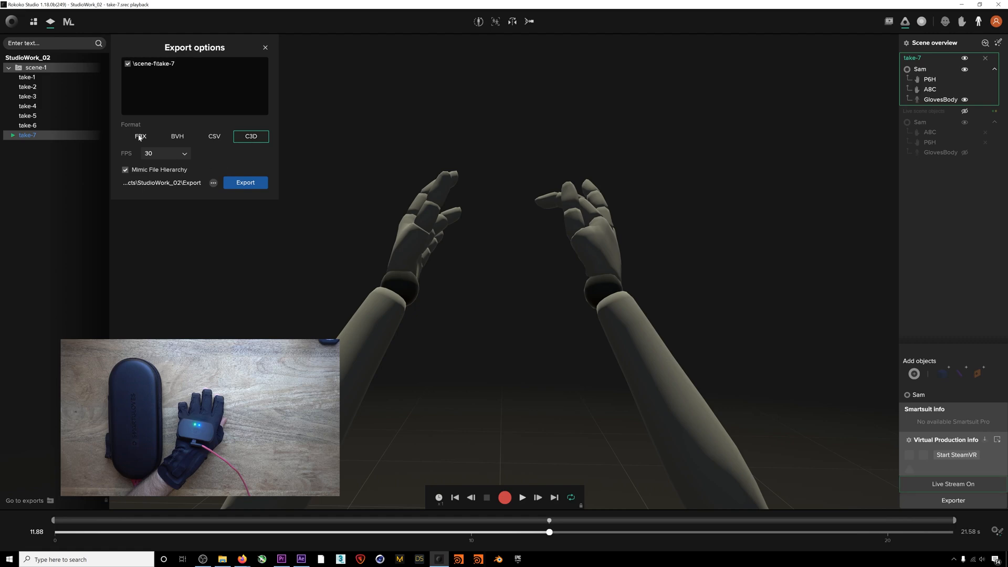